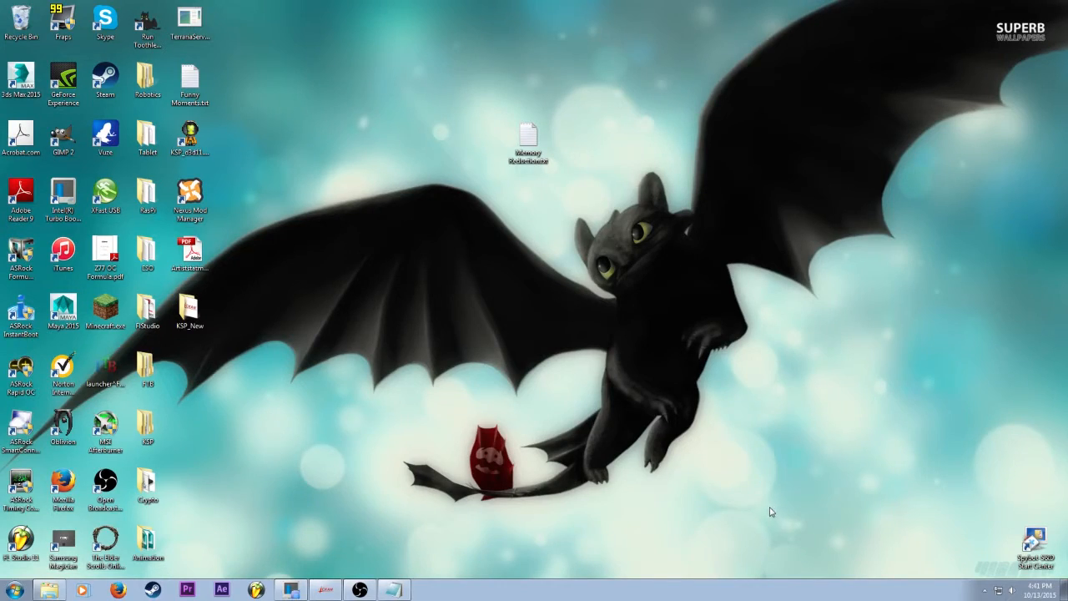
mouse_move(755, 468)
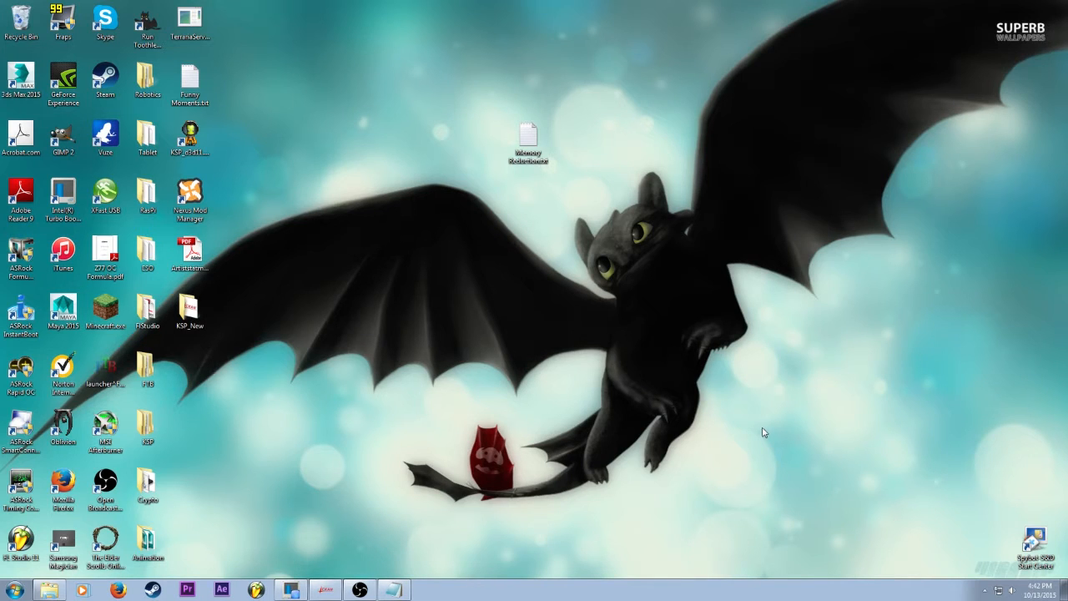
mouse_move(747, 374)
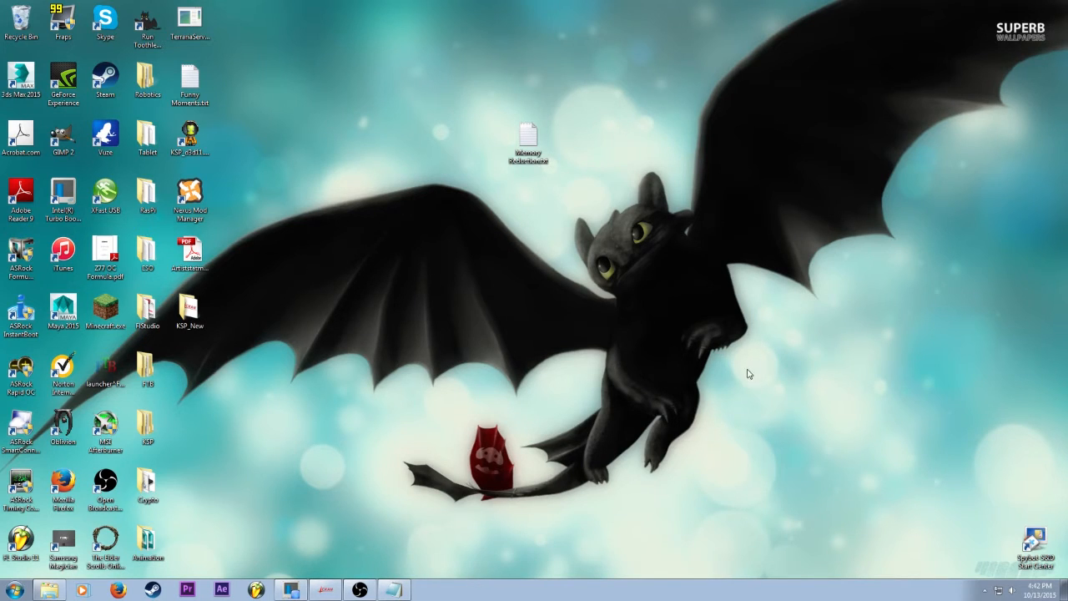
mouse_move(544, 437)
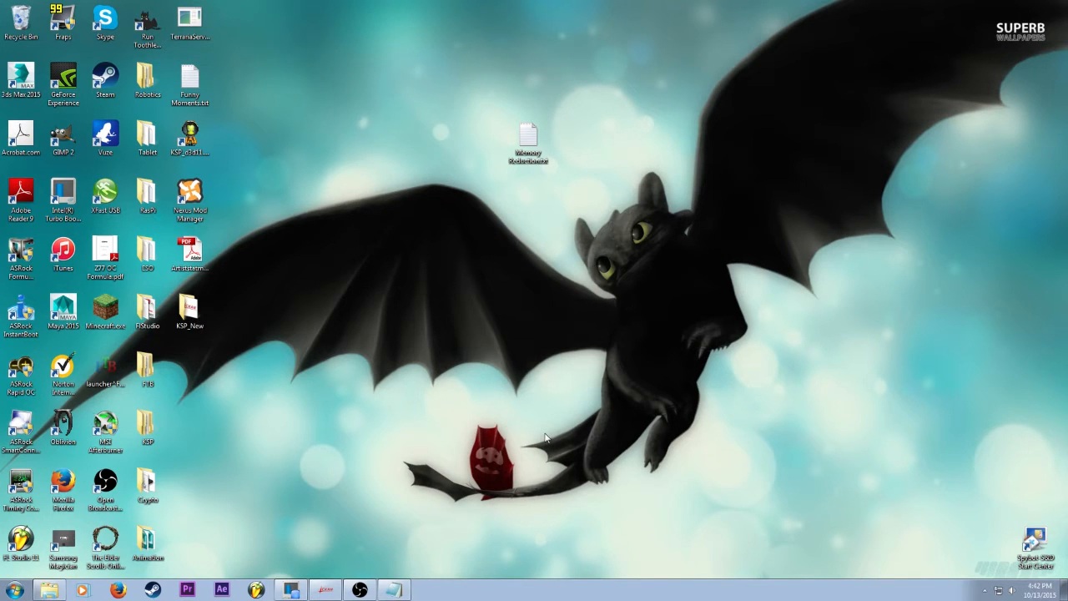
mouse_move(398, 575)
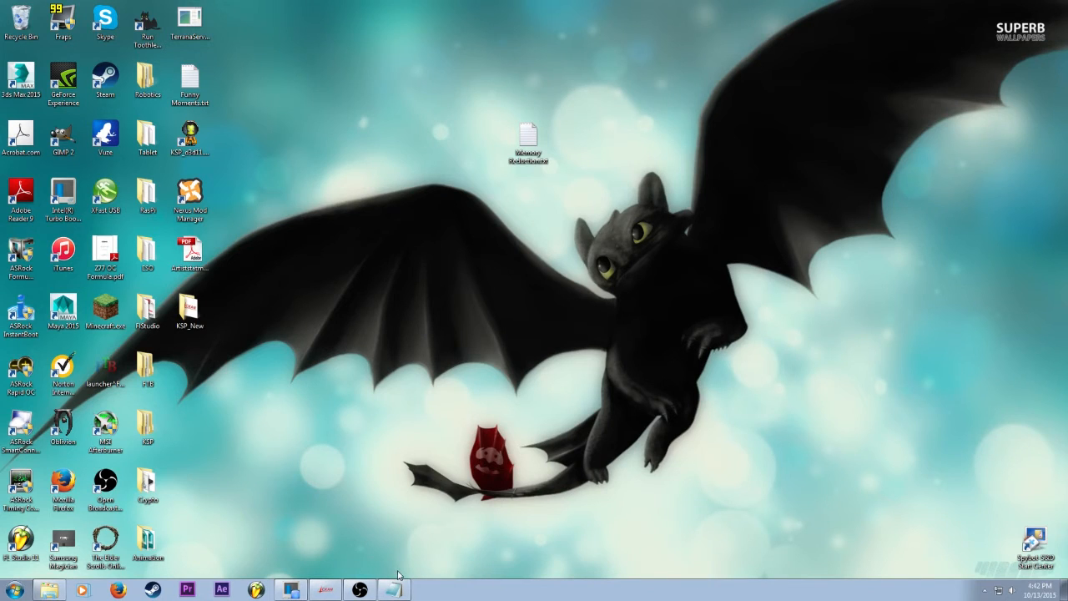
mouse_move(393, 514)
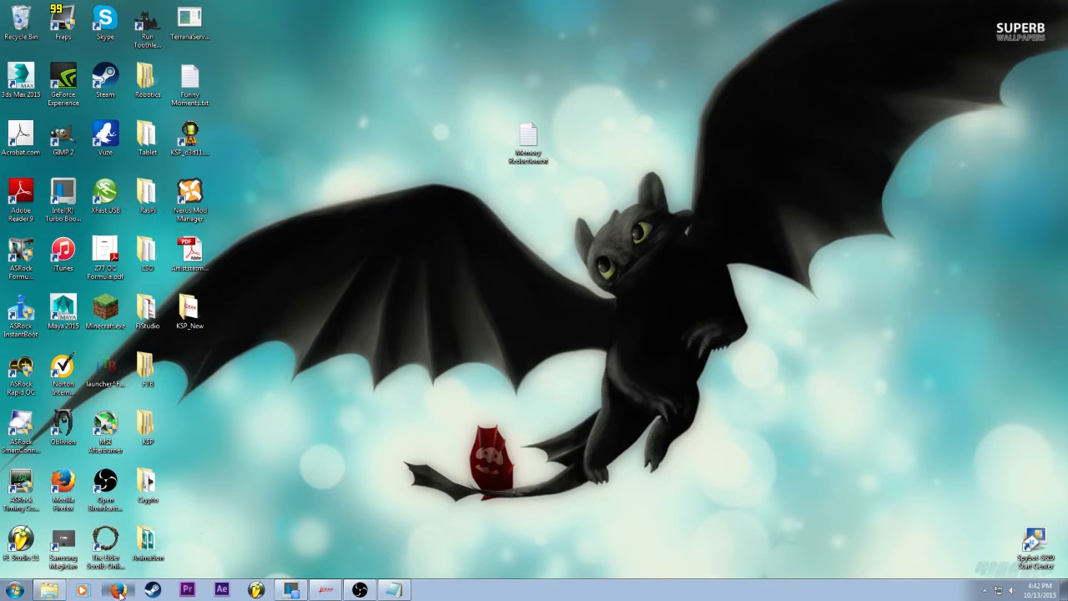
Search Google for 'ckan ksp' in Firefox and choose the KSP-CKAN GitHub Releases result
left_click(117, 590)
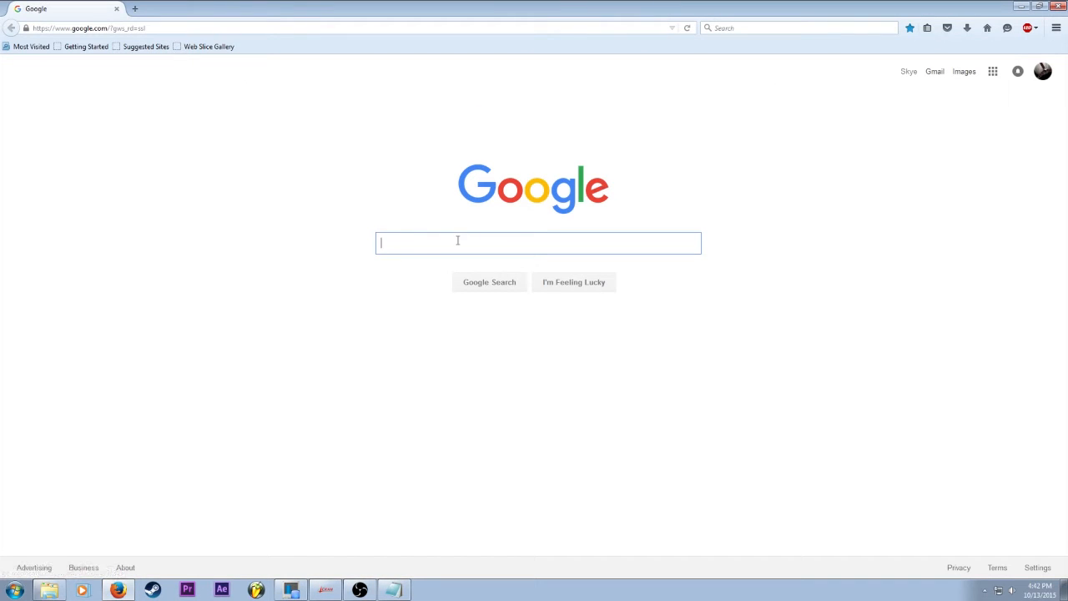
mouse_move(567, 213)
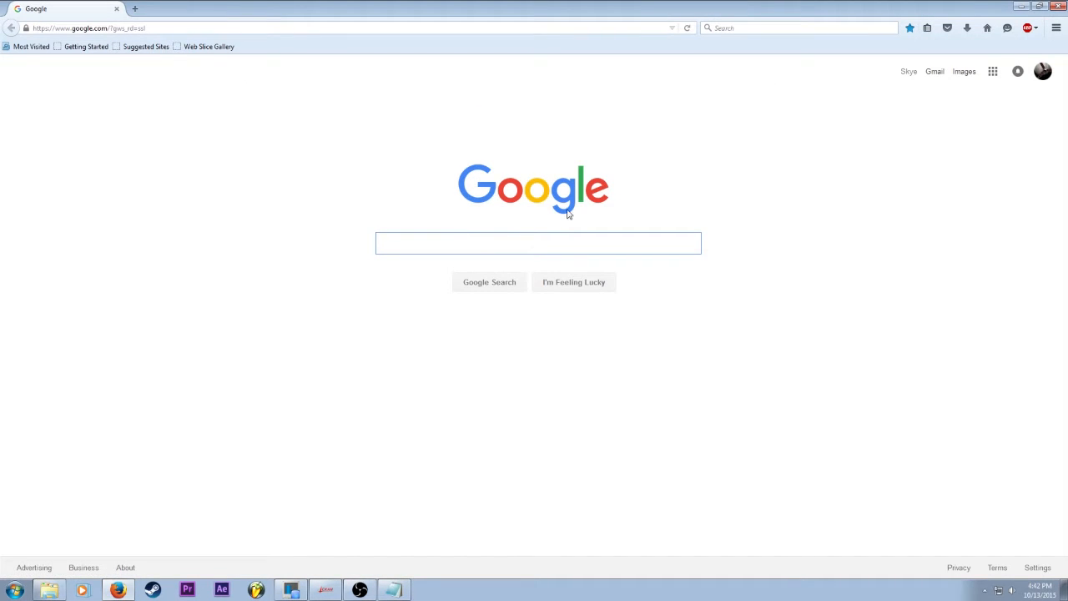
type("ckan")
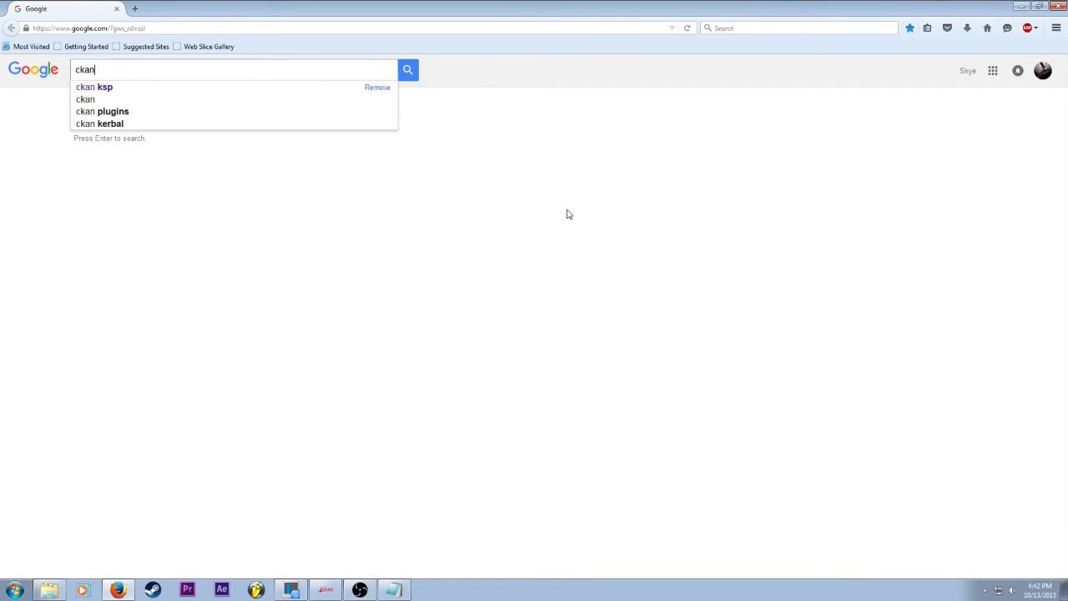
left_click(93, 87)
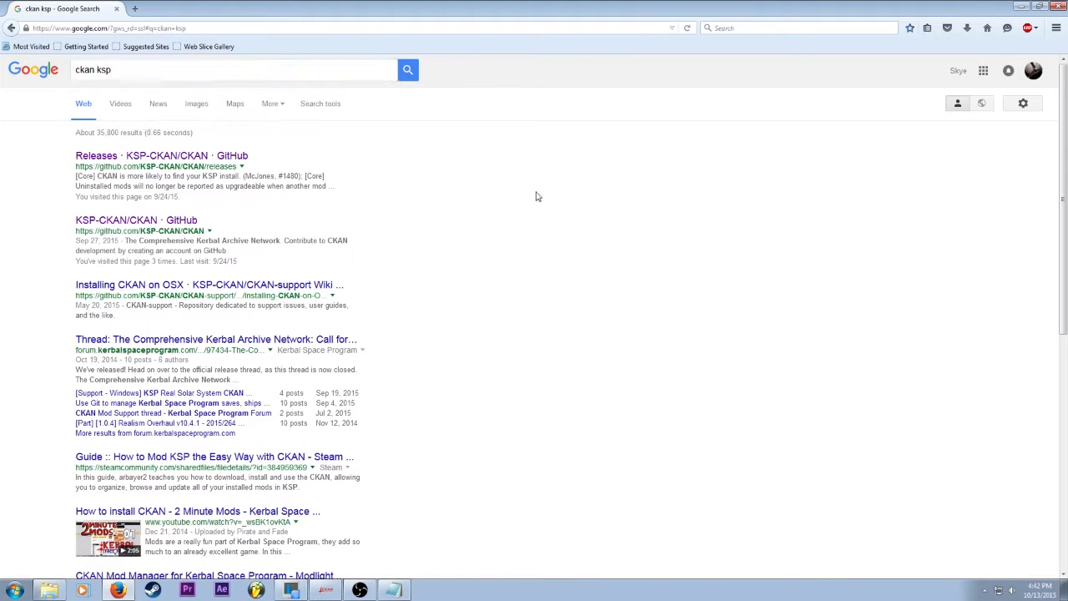
left_click(167, 155)
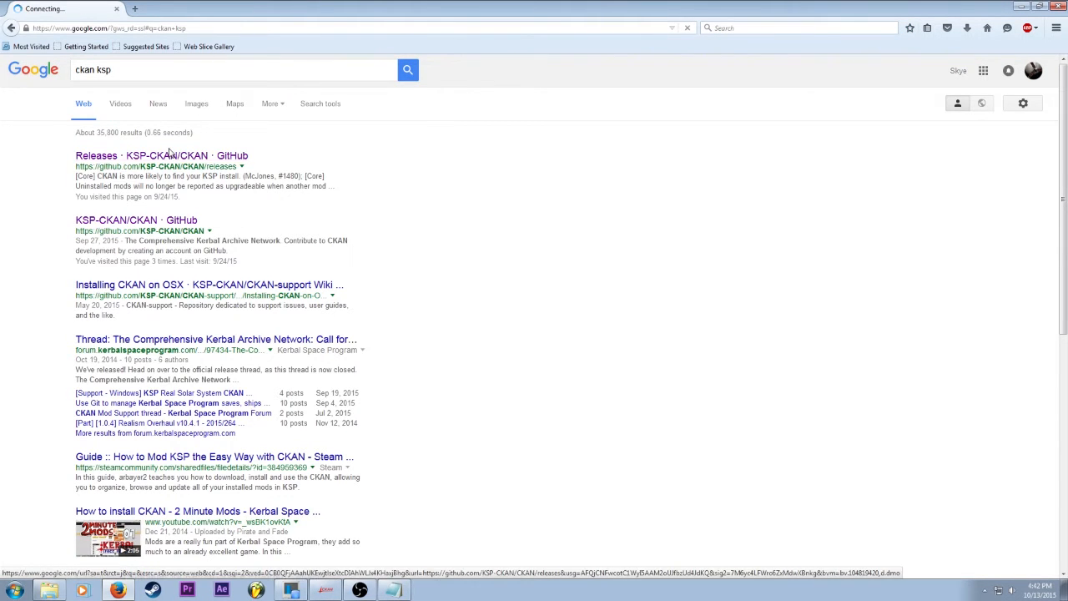
Browse the Haumea release notes down to the Downloads section listing ckan.exe
left_click(171, 155)
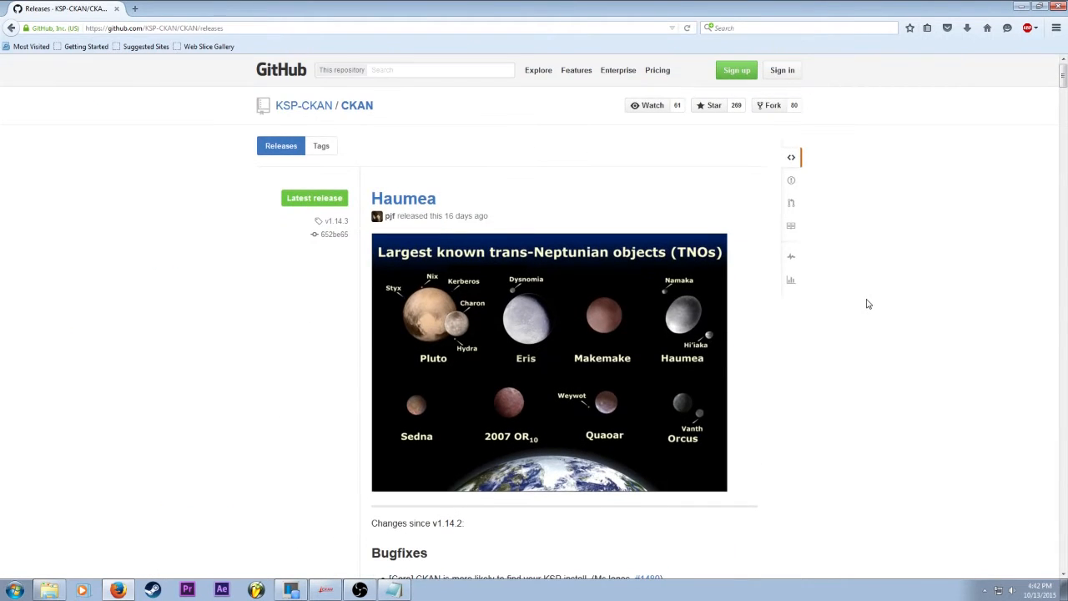
scroll("down", 3)
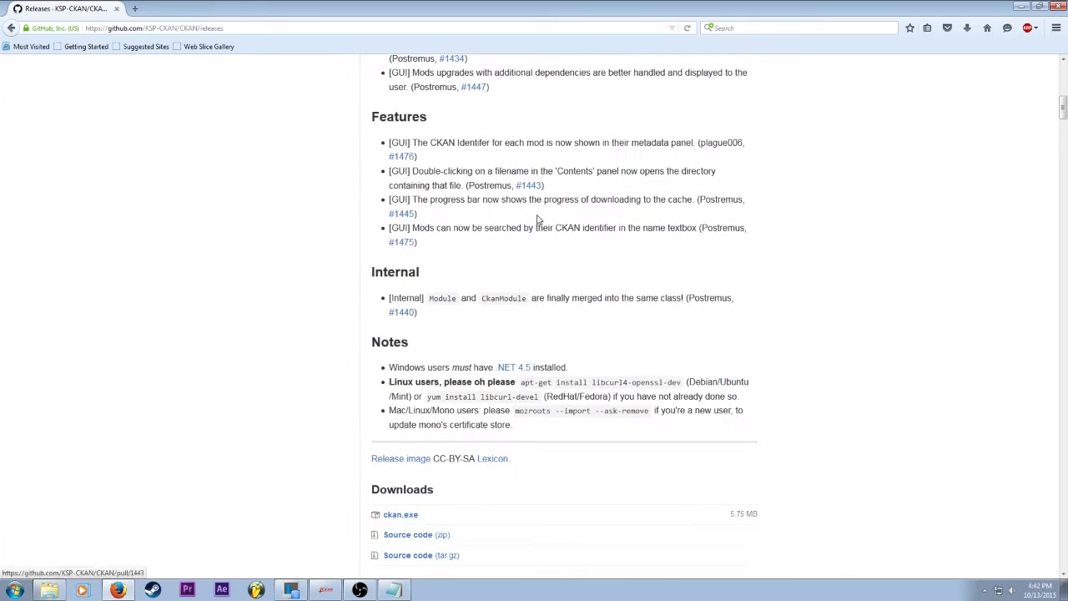
scroll("up", 3)
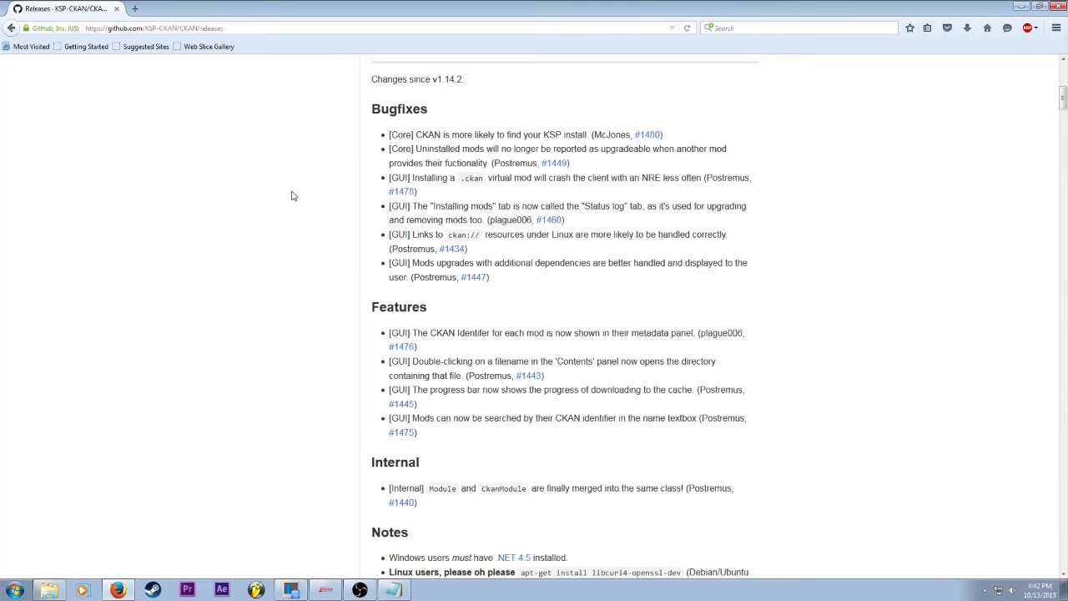
scroll("down", 3)
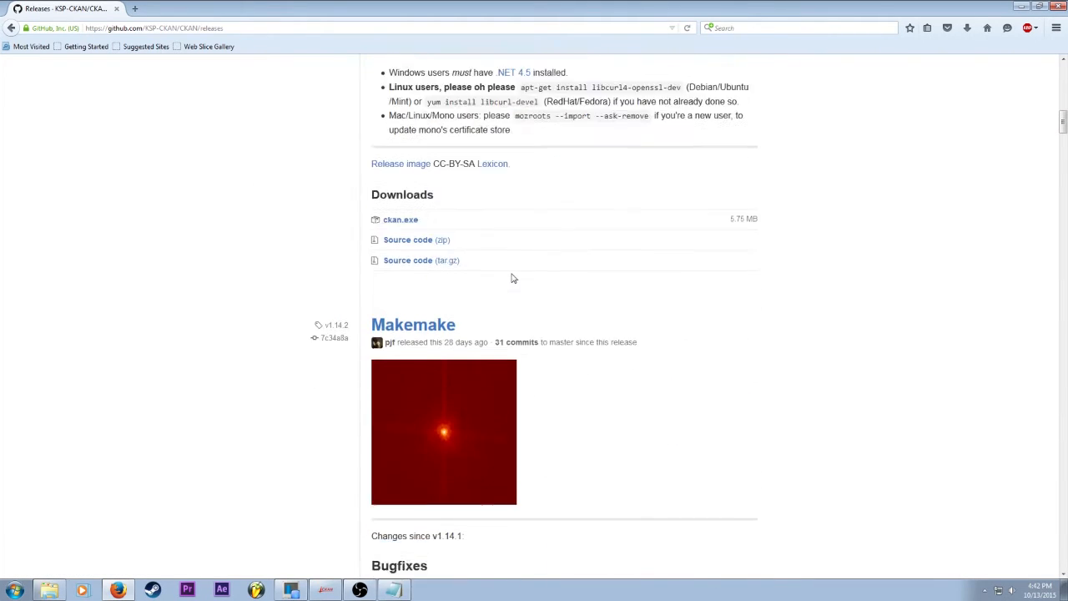
scroll("up", 3)
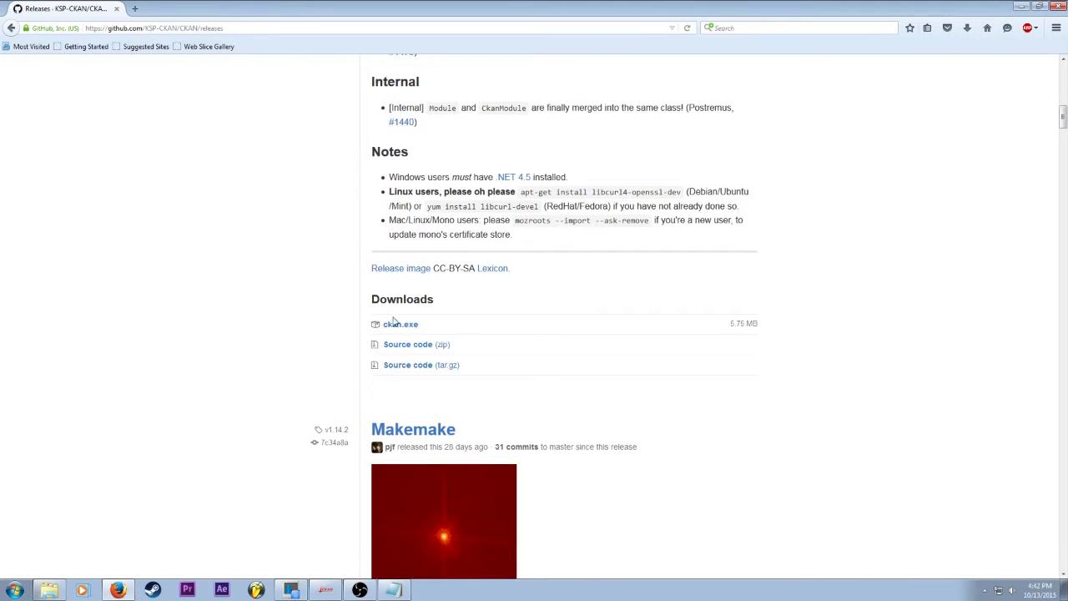
mouse_move(400, 323)
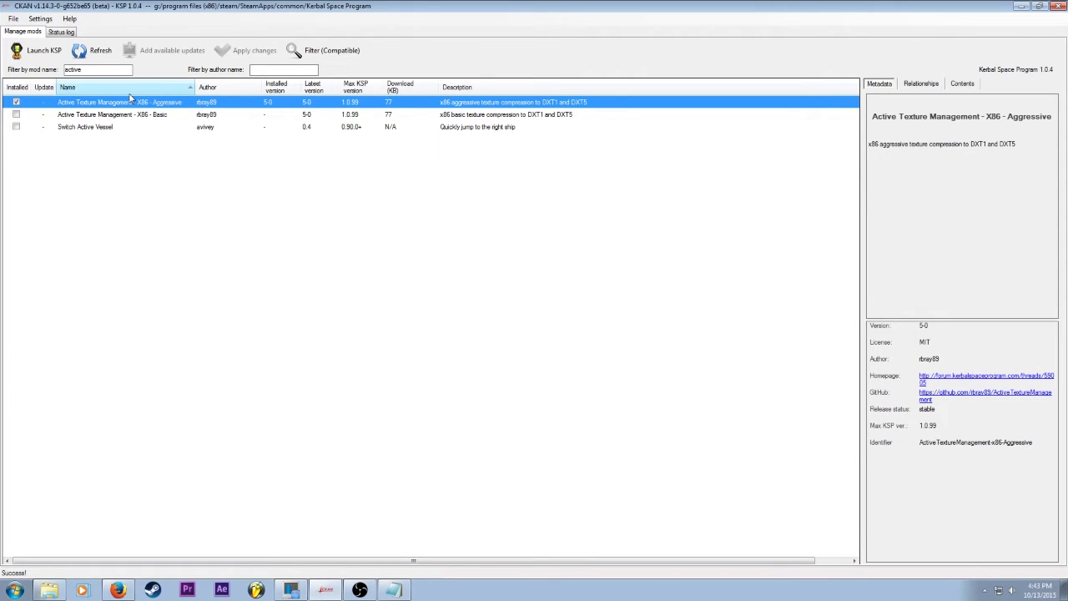
Filter mods by 'active' and leave Active Texture Management X86 Aggressive 5-0 installed with nothing pending
left_click(330, 50)
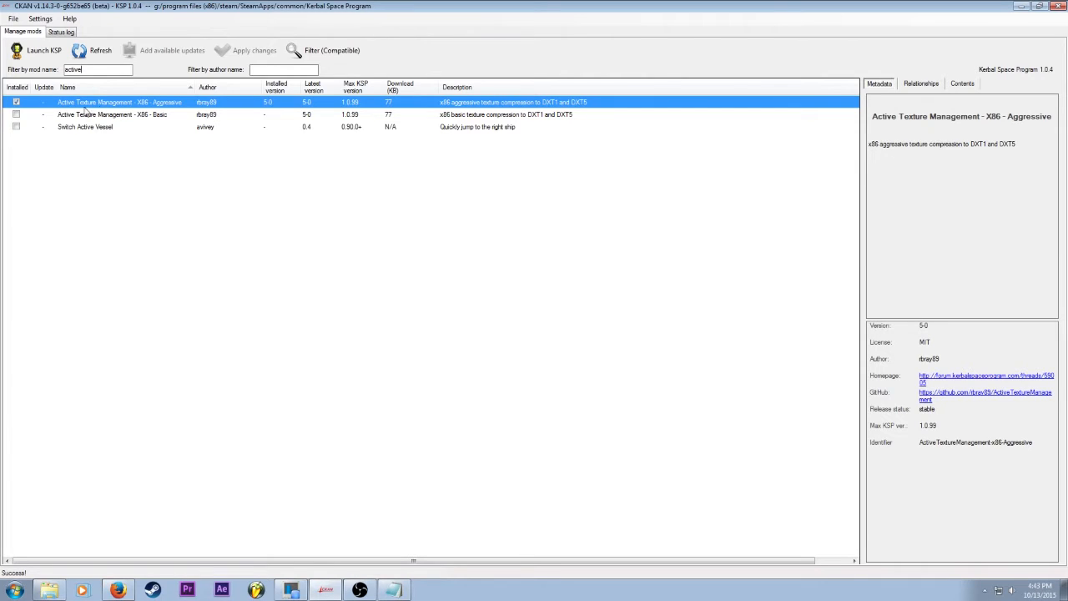
left_click(17, 102)
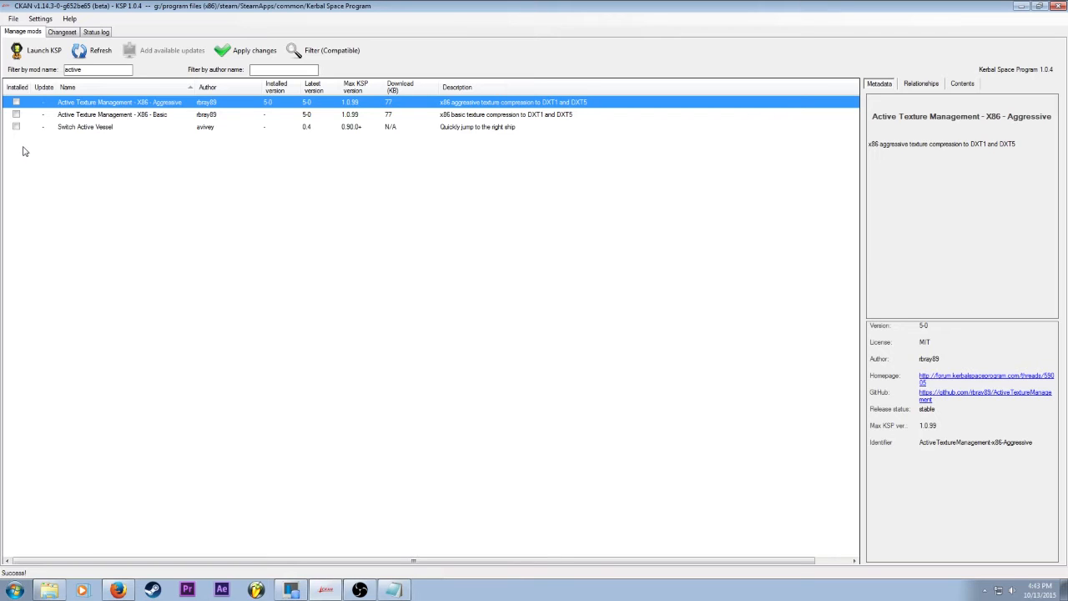
mouse_move(29, 117)
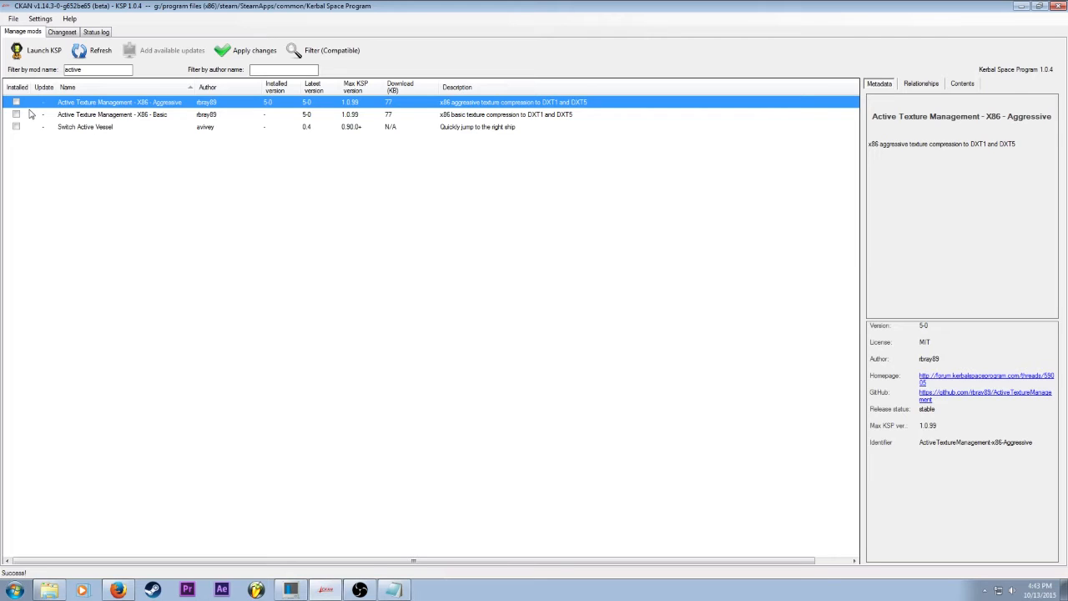
mouse_move(127, 166)
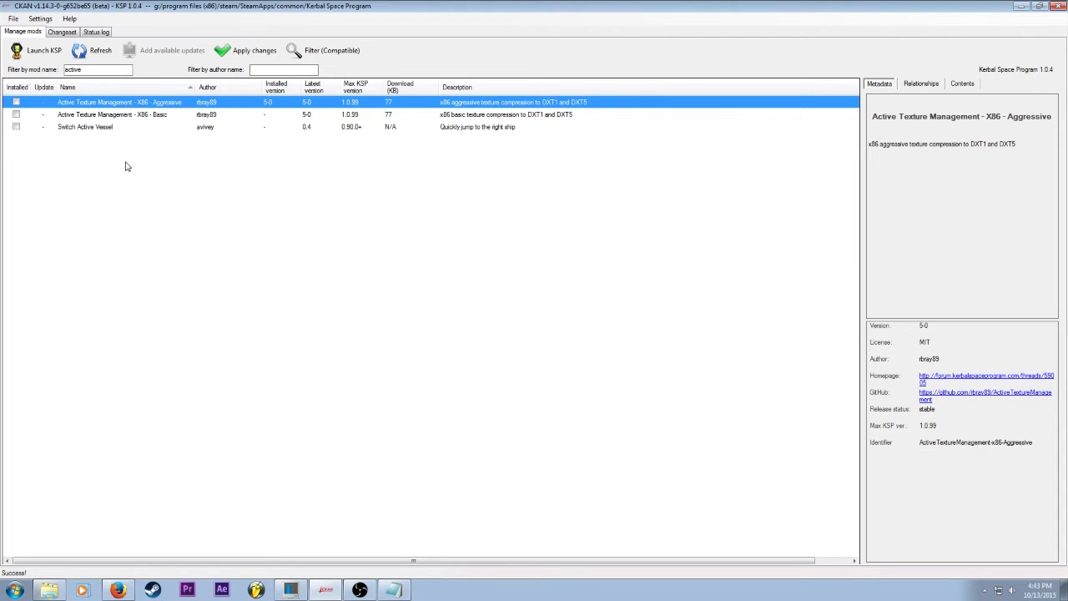
mouse_move(153, 255)
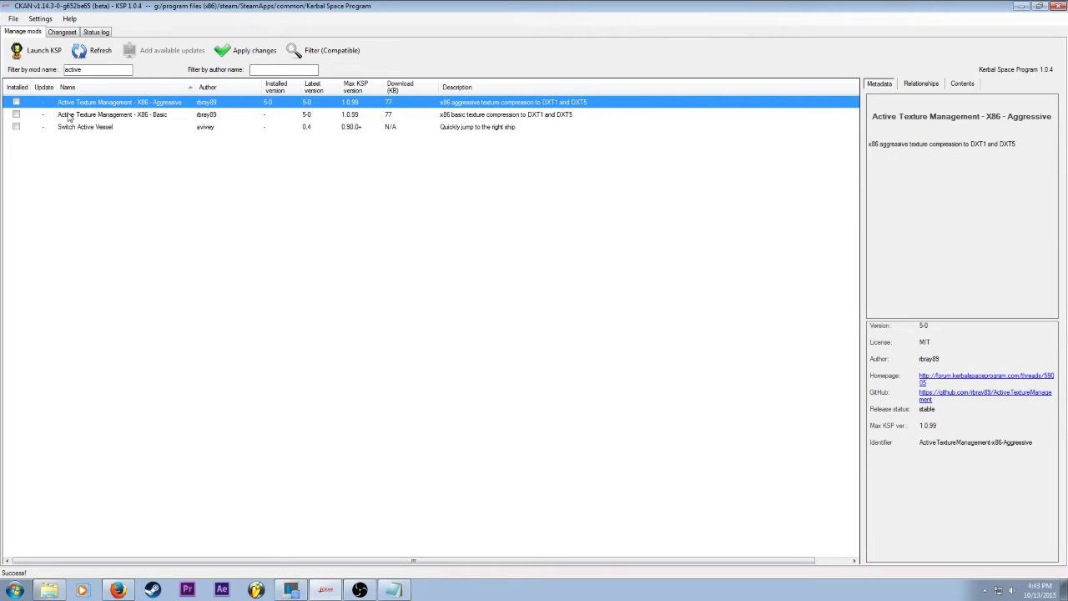
left_click(16, 102)
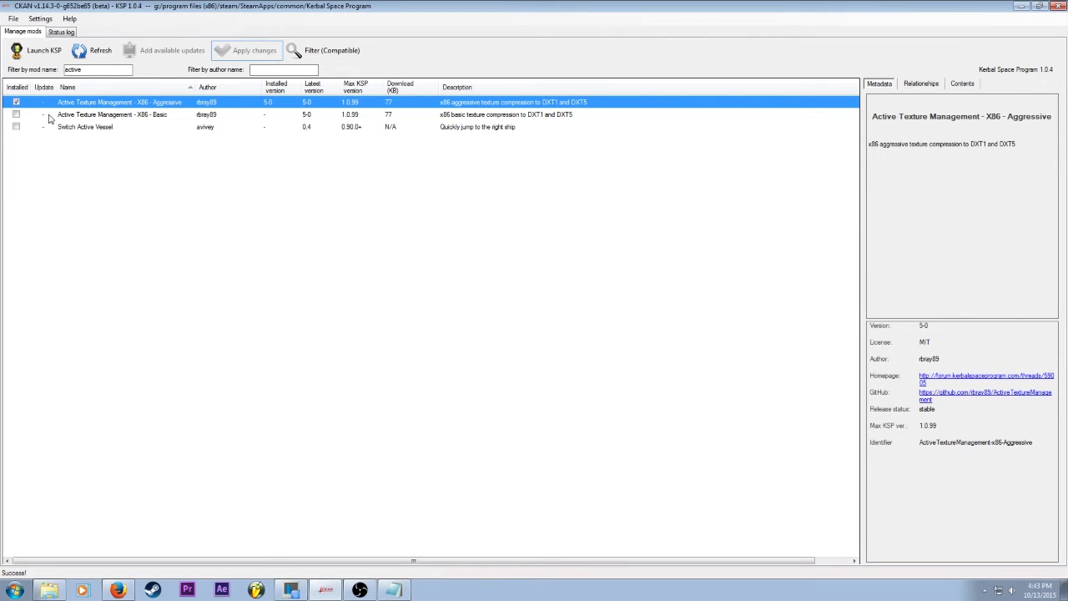
mouse_move(360, 559)
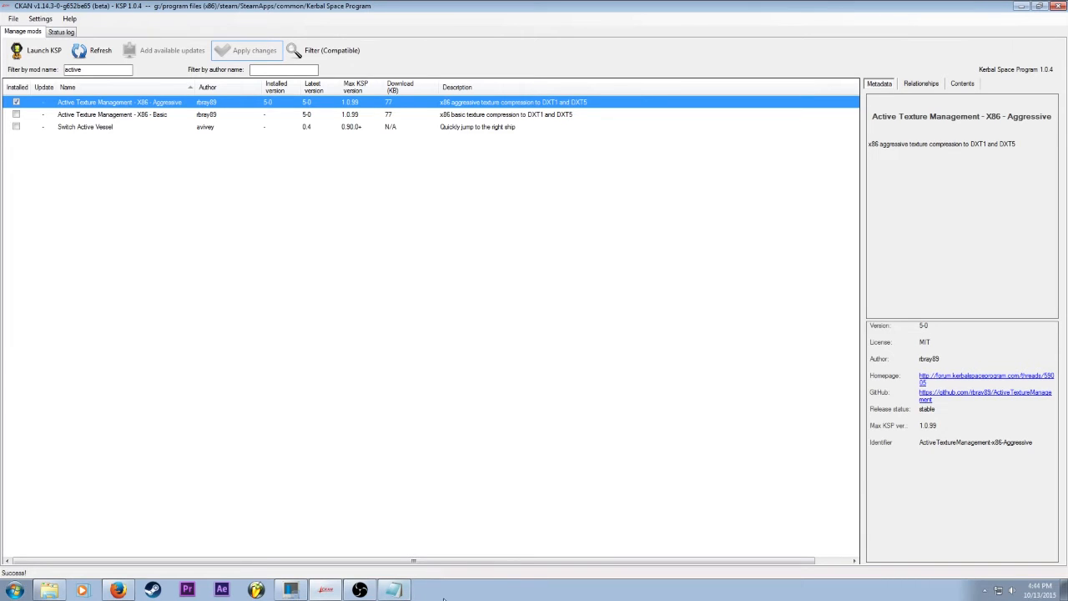
mouse_move(322, 531)
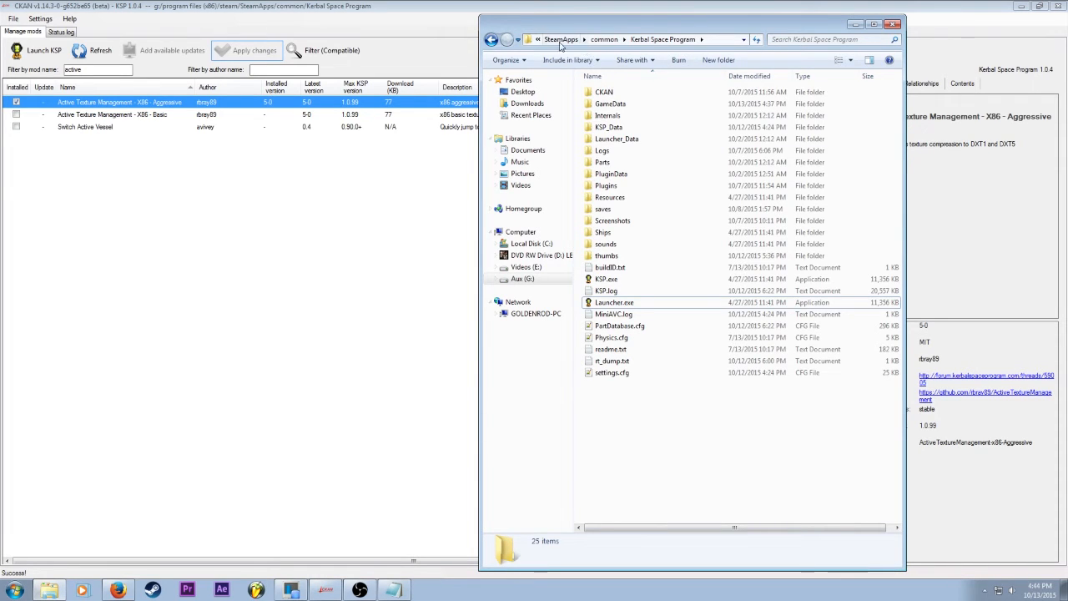
Create a shortcut to KSP.exe in the game folder and rename it KSP_REDUCT
left_click(608, 278)
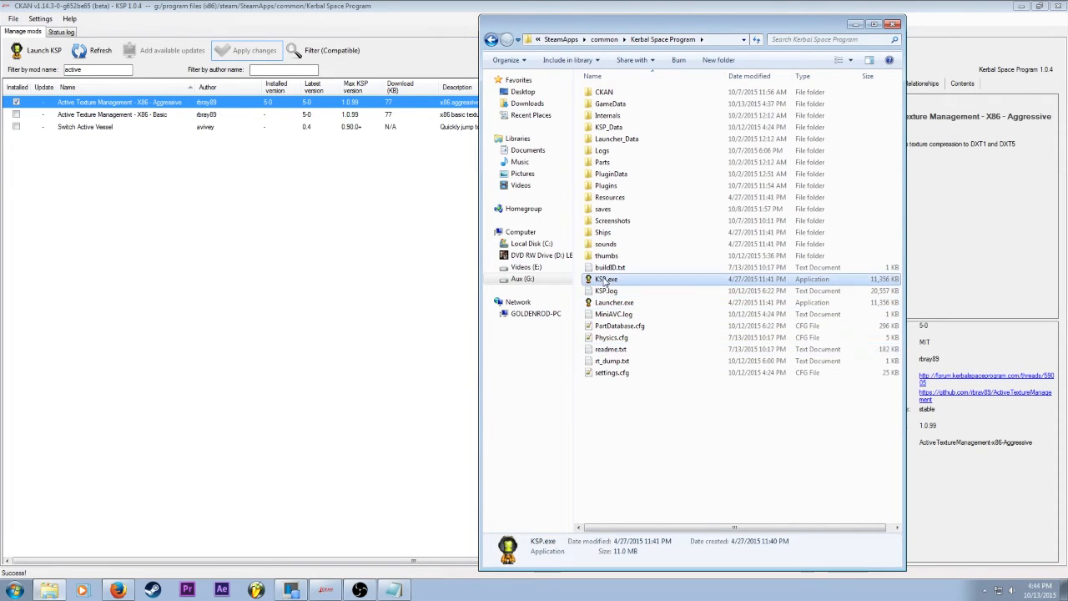
right_click(607, 278)
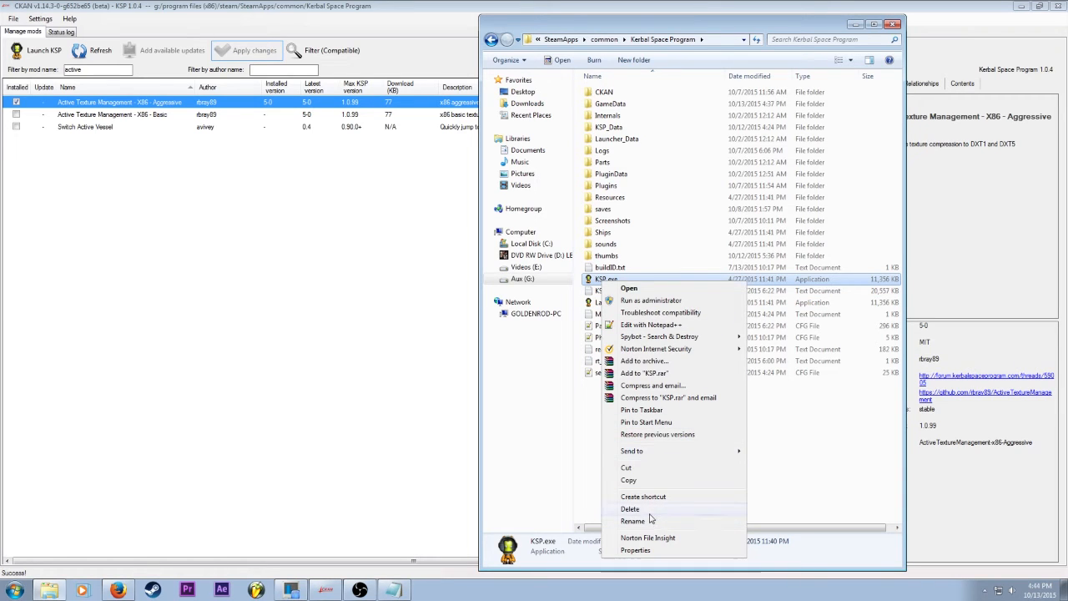
left_click(642, 497)
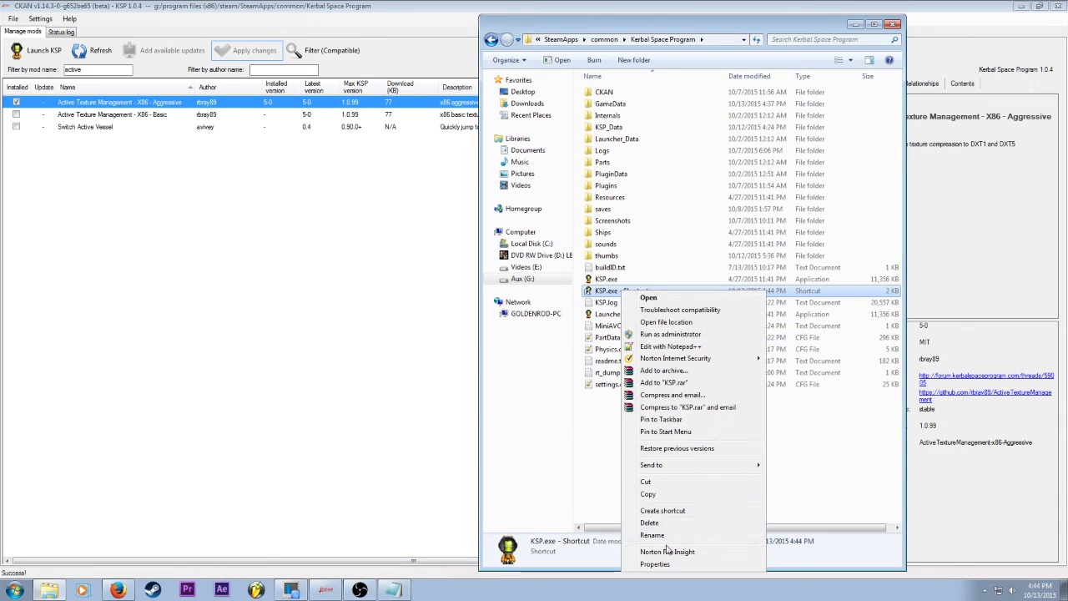
left_click(650, 534)
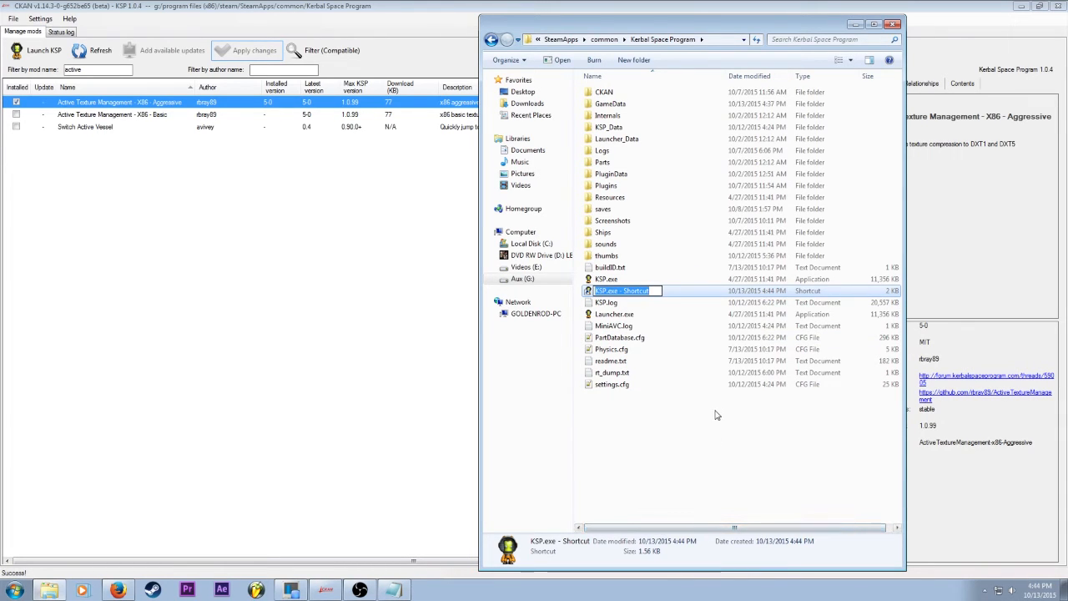
type("KSP_REDUCT")
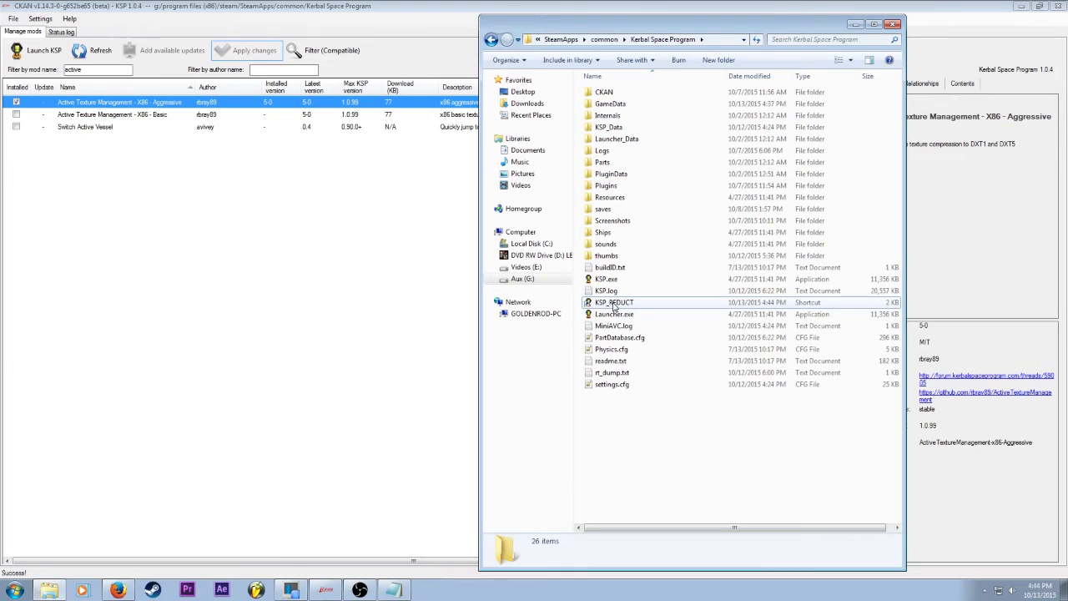
Bring up the KSP_REDUCT shortcut's Properties to edit its Target with -force-d3d11
right_click(614, 302)
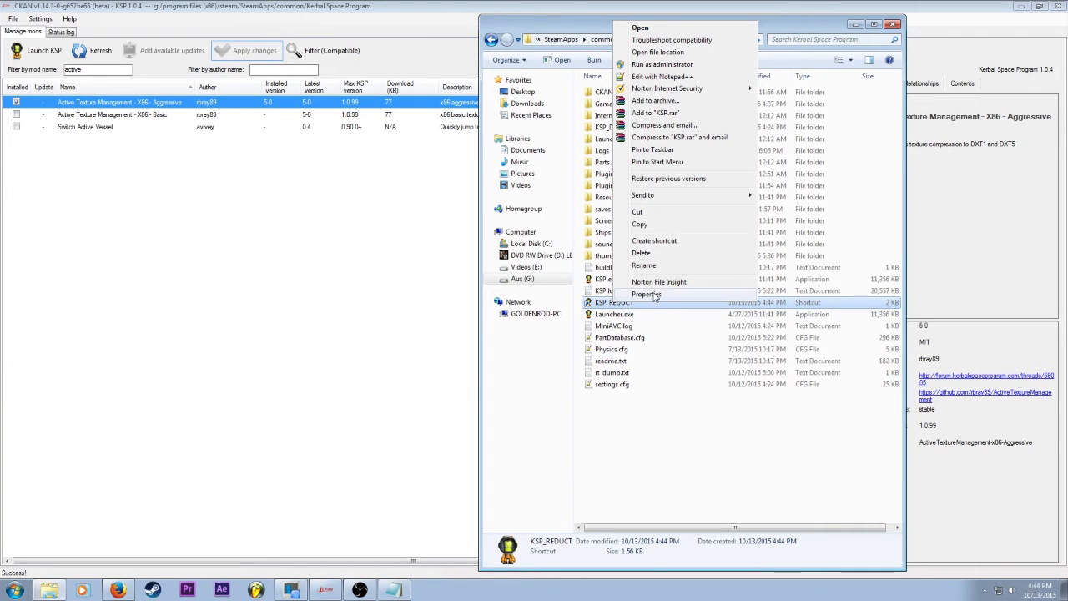
left_click(646, 293)
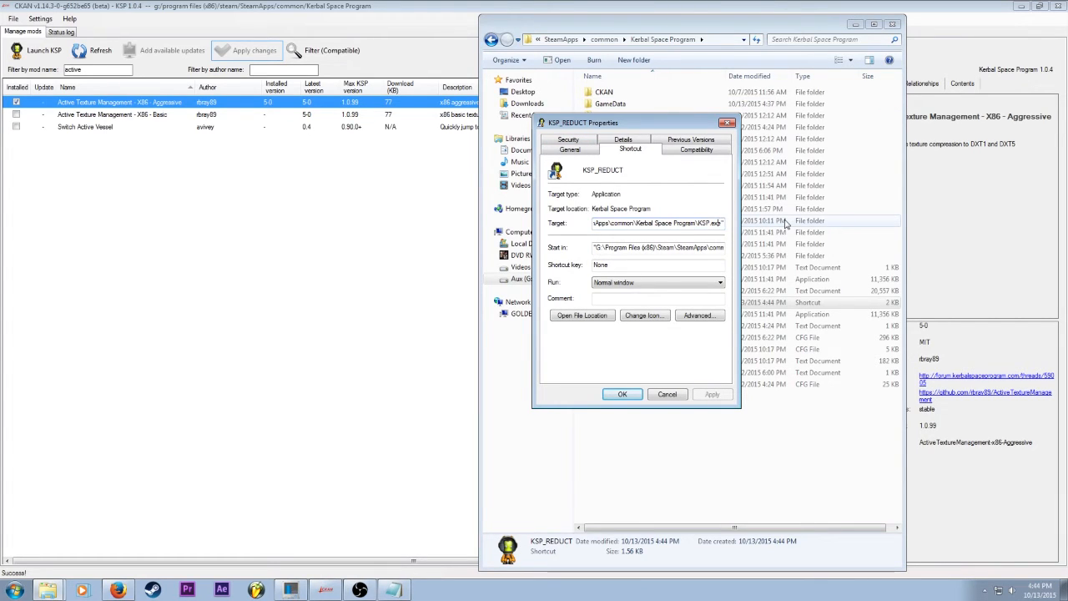
mouse_move(404, 574)
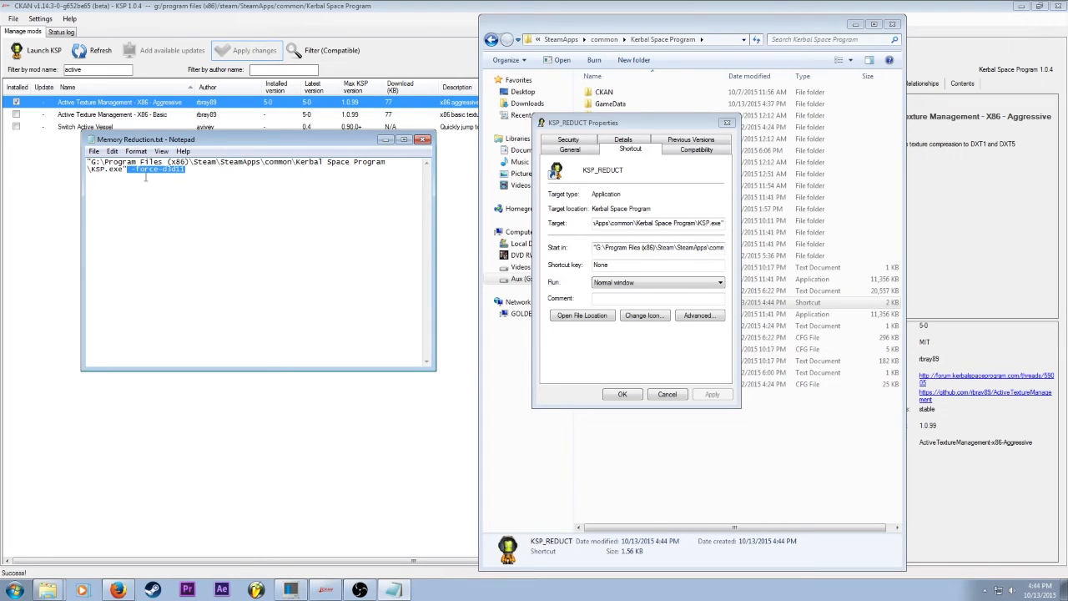
mouse_move(179, 237)
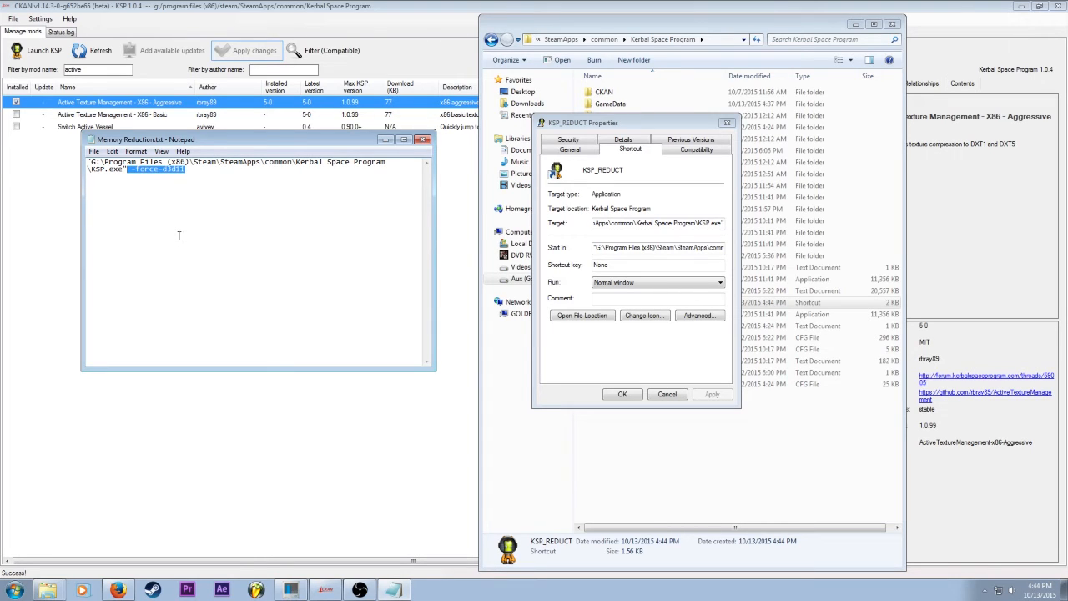
mouse_move(245, 304)
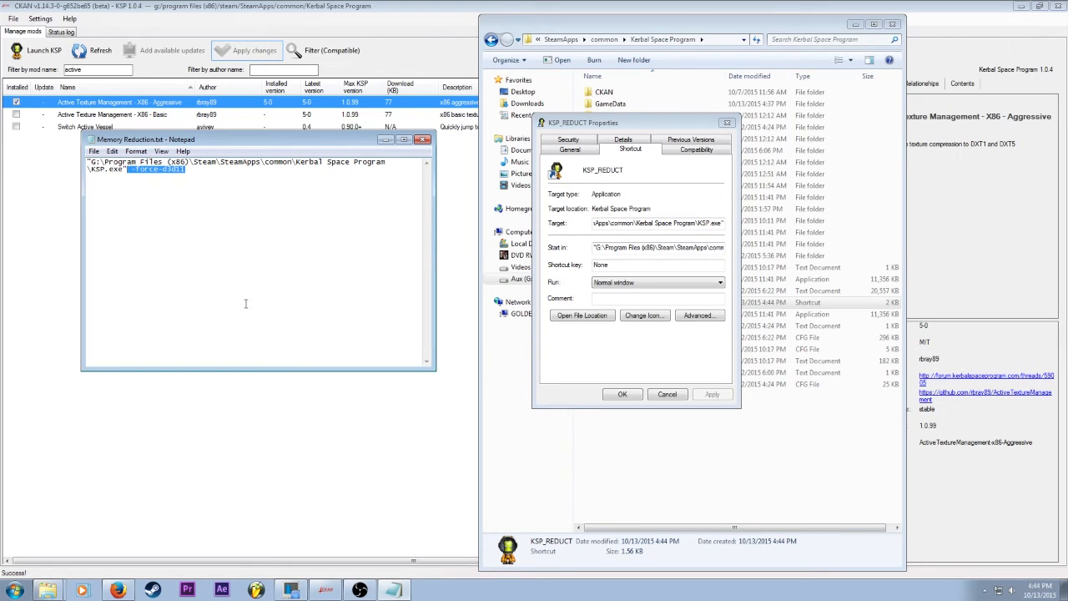
mouse_move(637, 297)
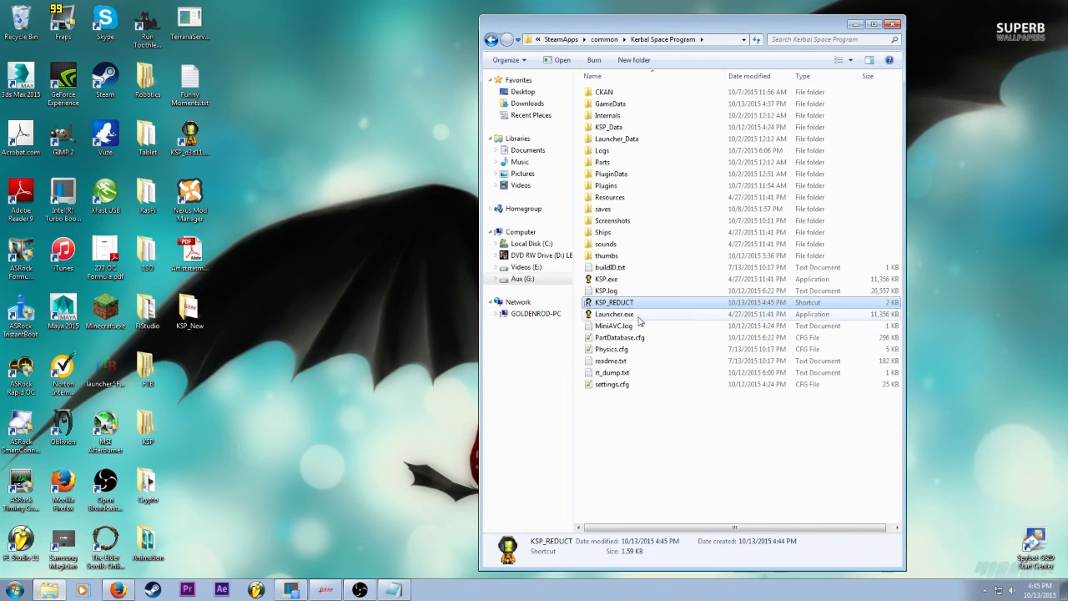
Move the KSP_REDUCT shortcut onto the desktop and send the stray duplicate to the Recycle Bin
left_click_drag(614, 301, 359, 136)
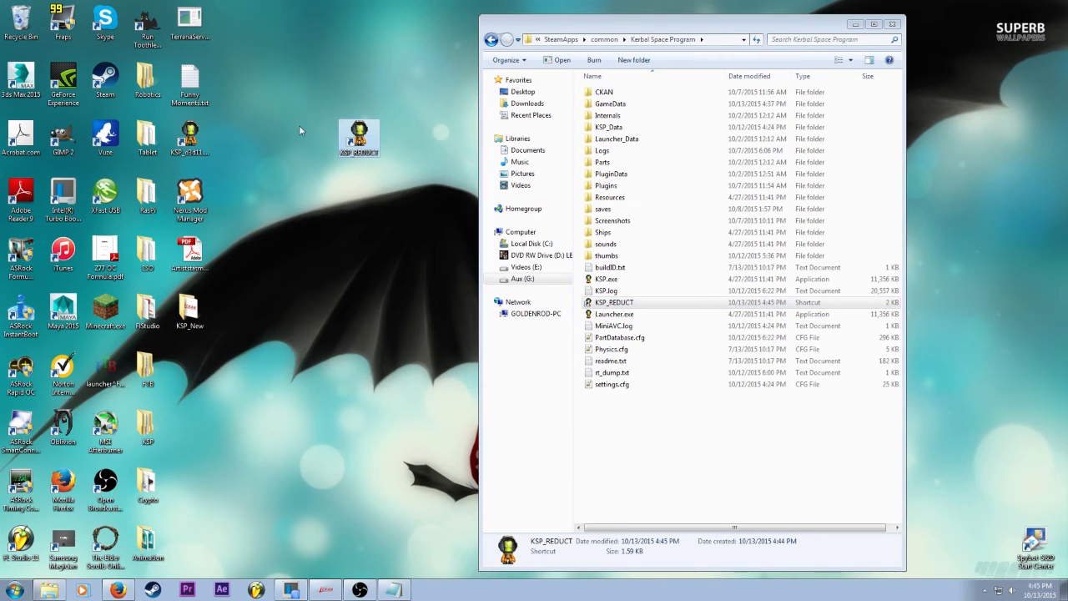
left_click_drag(359, 137, 232, 137)
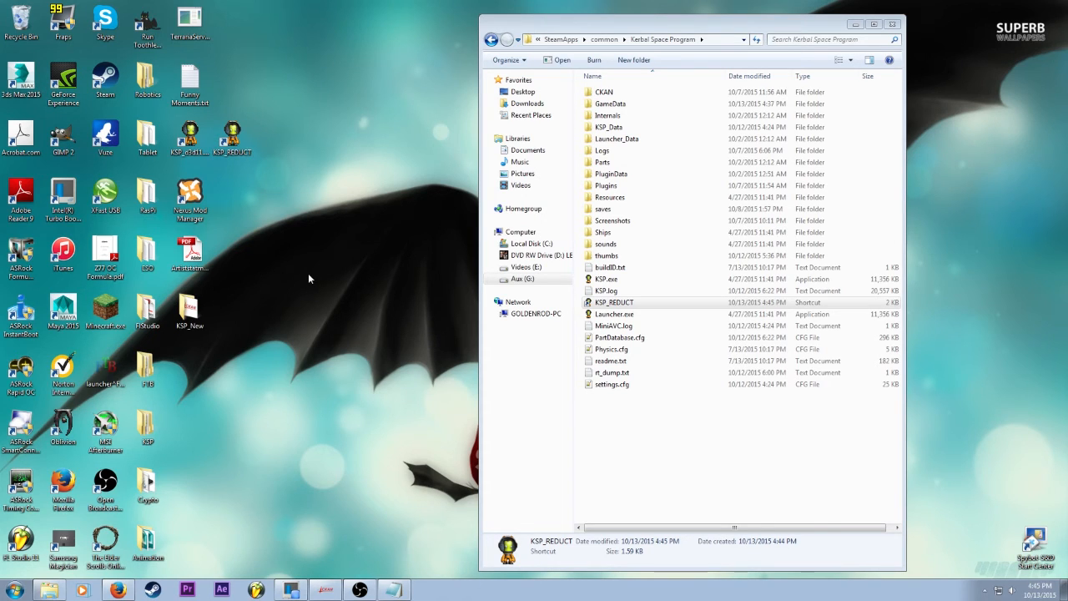
mouse_move(364, 170)
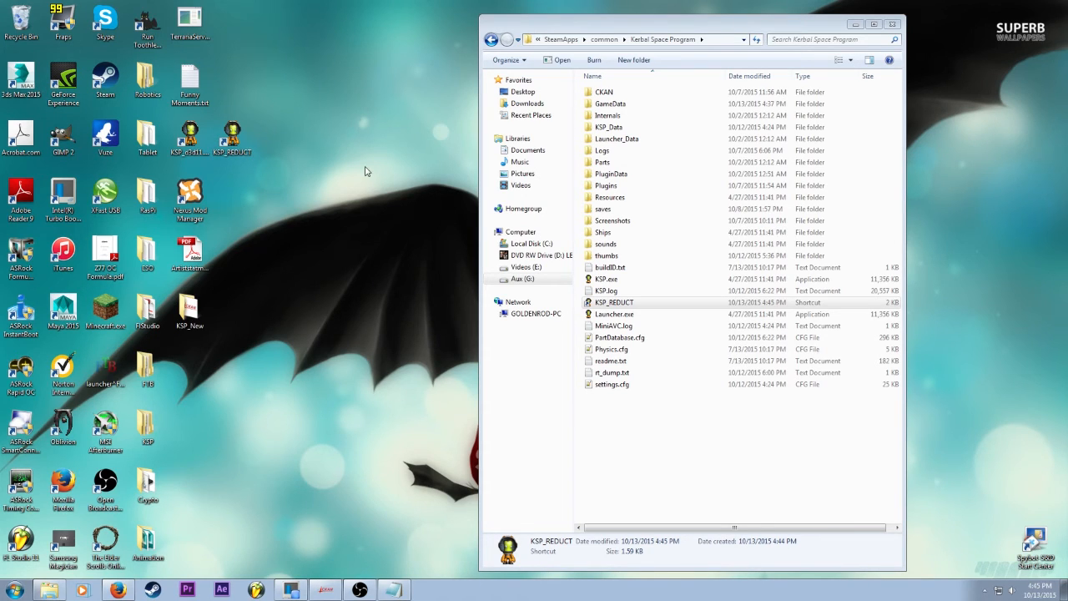
mouse_move(370, 377)
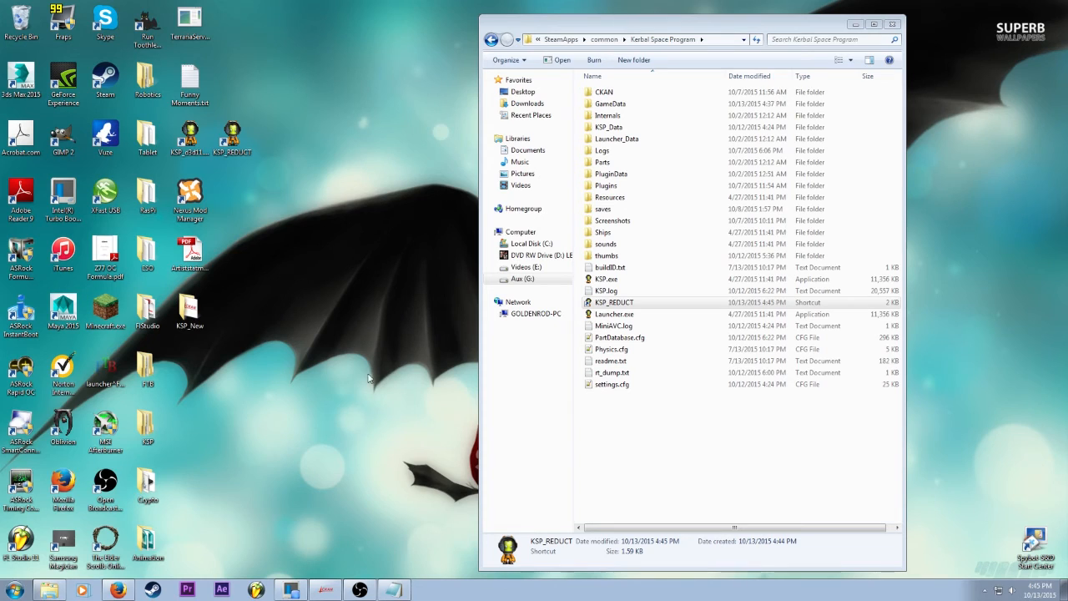
mouse_move(364, 412)
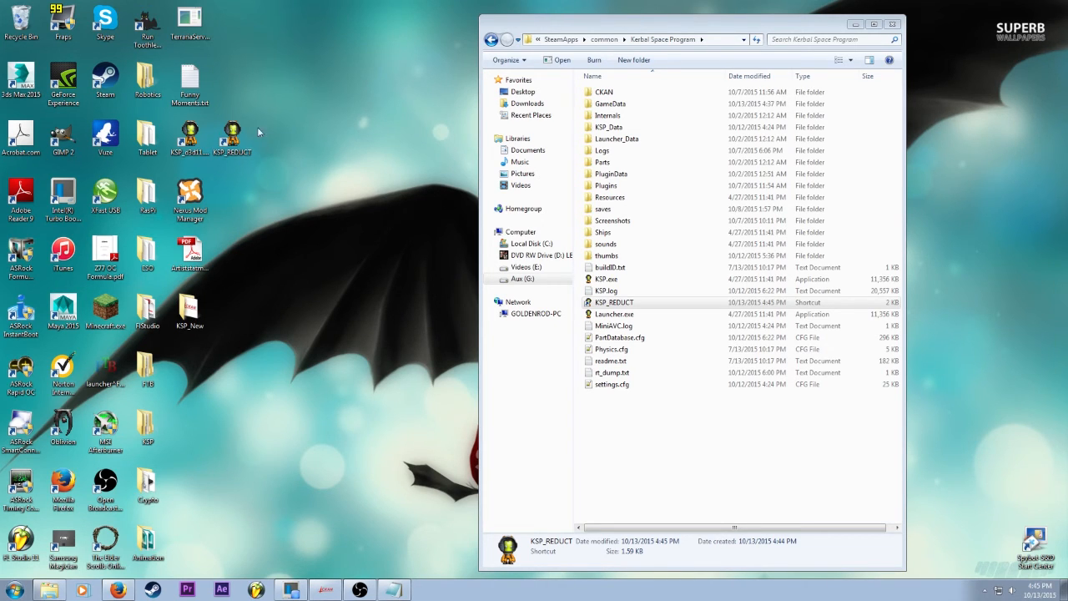
mouse_move(321, 357)
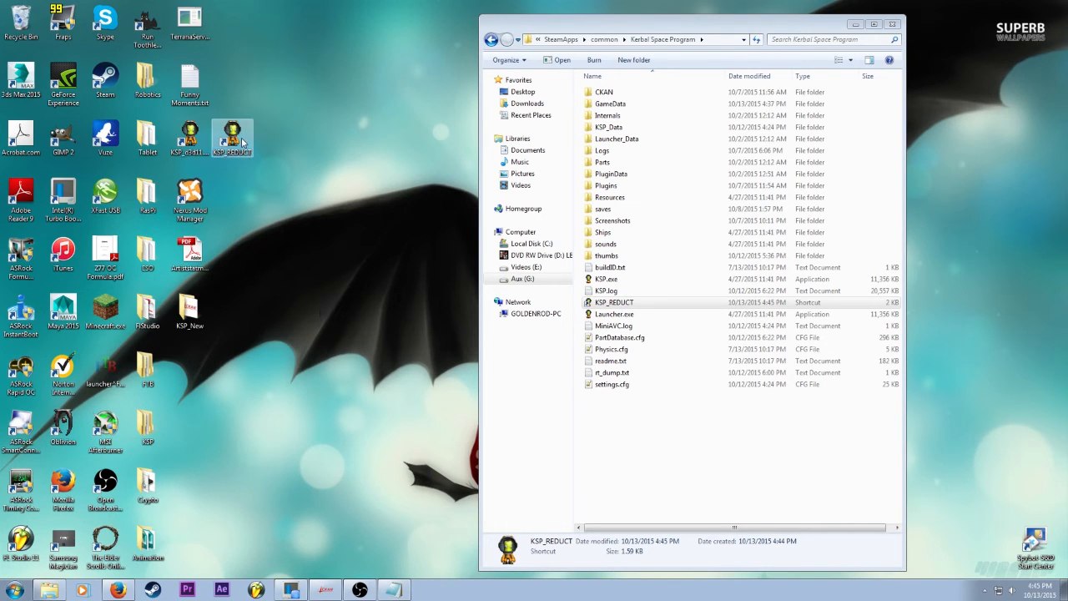
left_click_drag(234, 137, 317, 197)
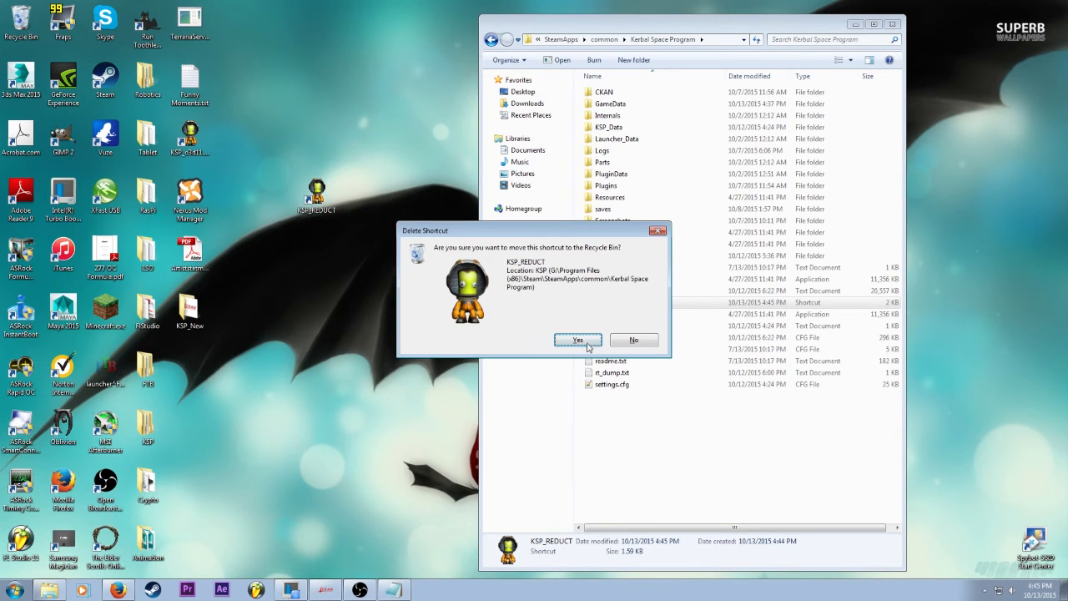
left_click(577, 341)
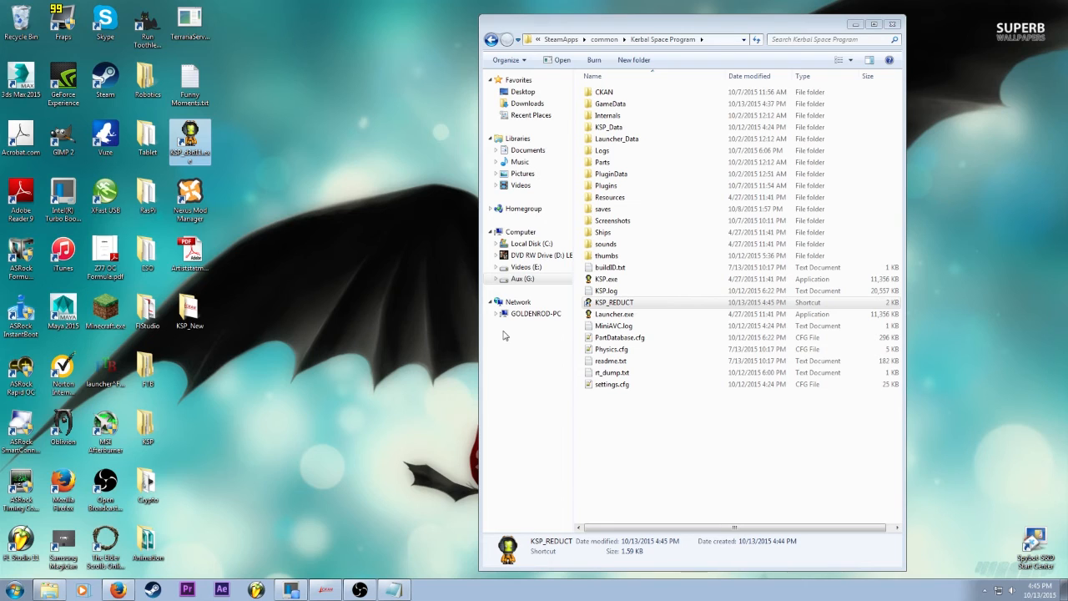
mouse_move(427, 284)
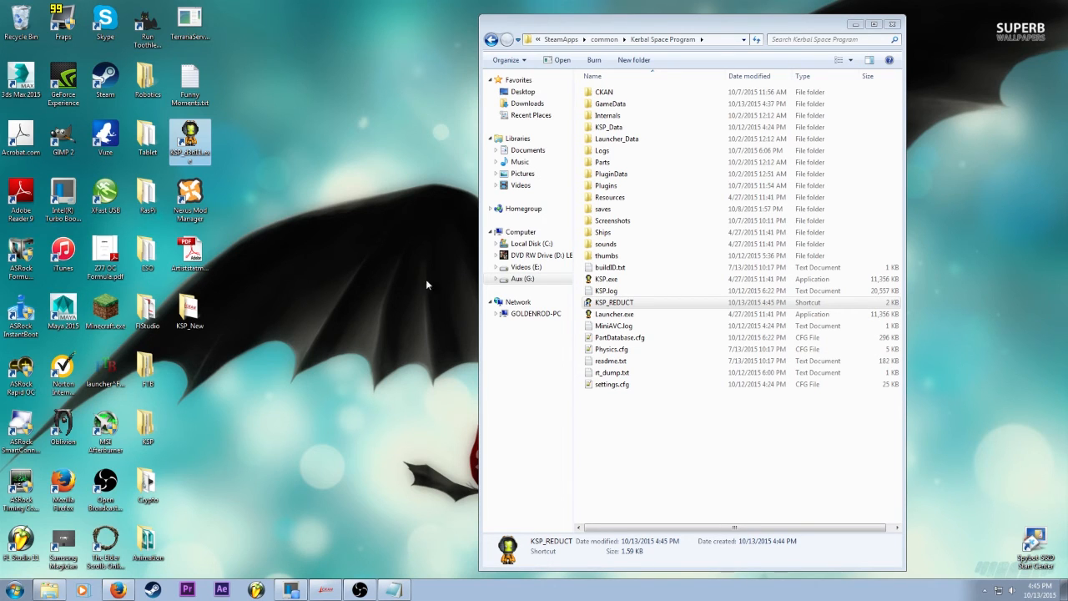
mouse_move(304, 327)
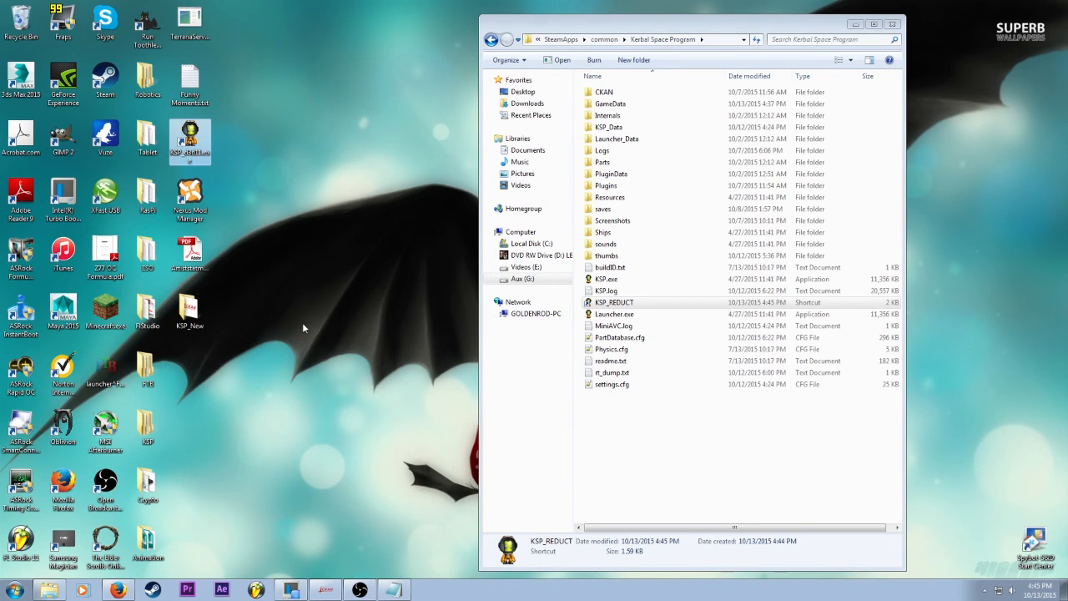
mouse_move(309, 323)
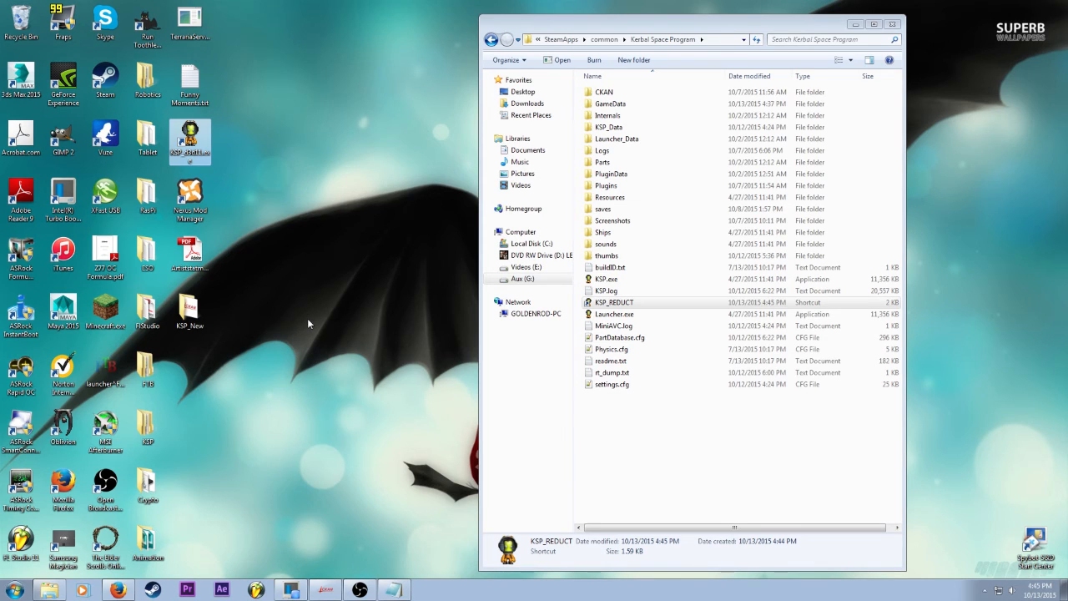
mouse_move(220, 233)
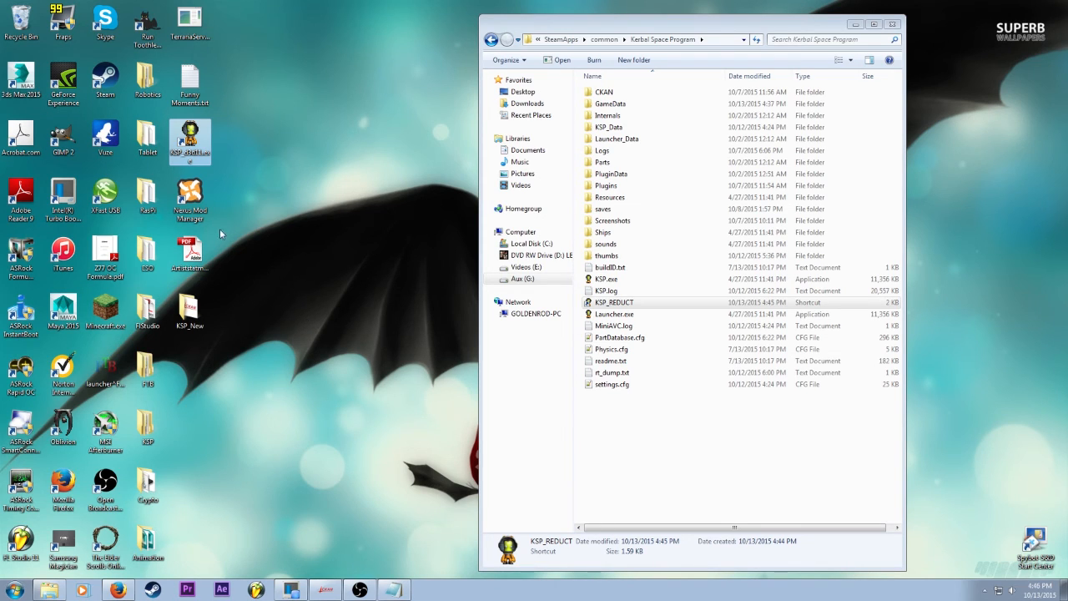
mouse_move(331, 276)
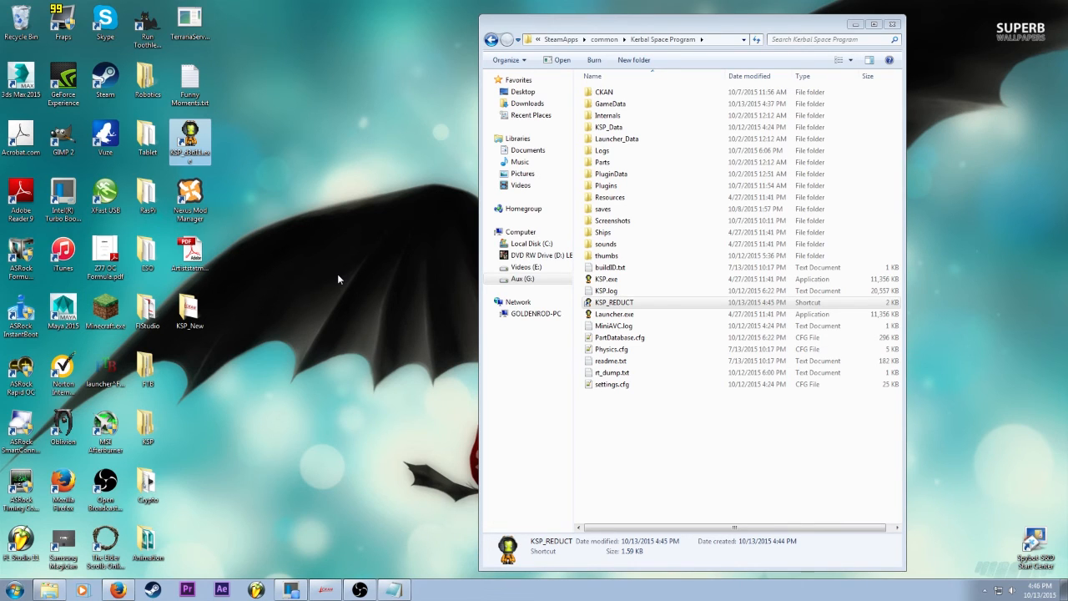
mouse_move(387, 382)
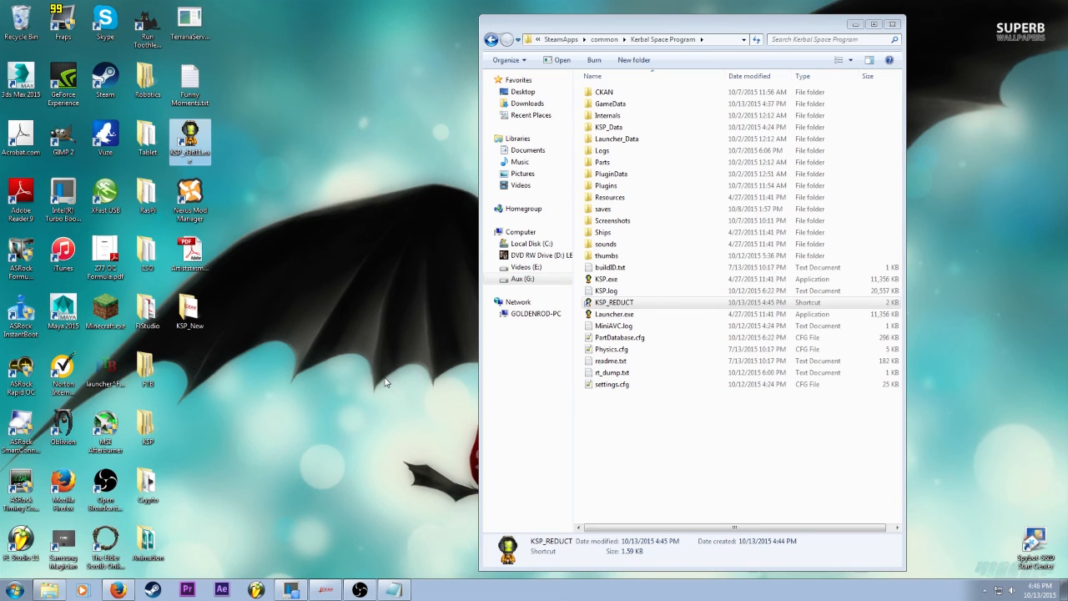
mouse_move(381, 337)
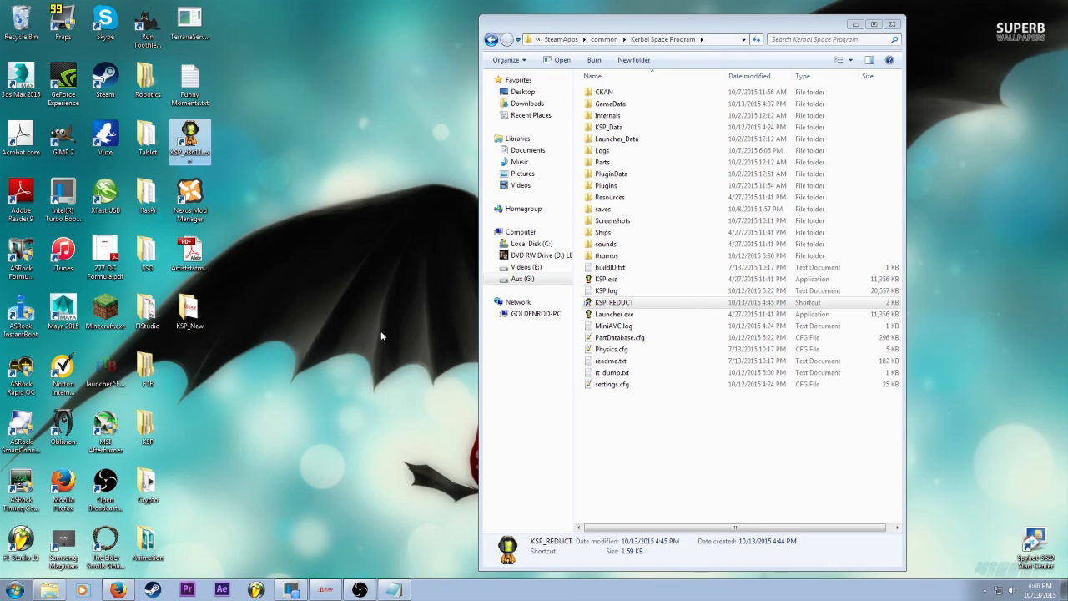